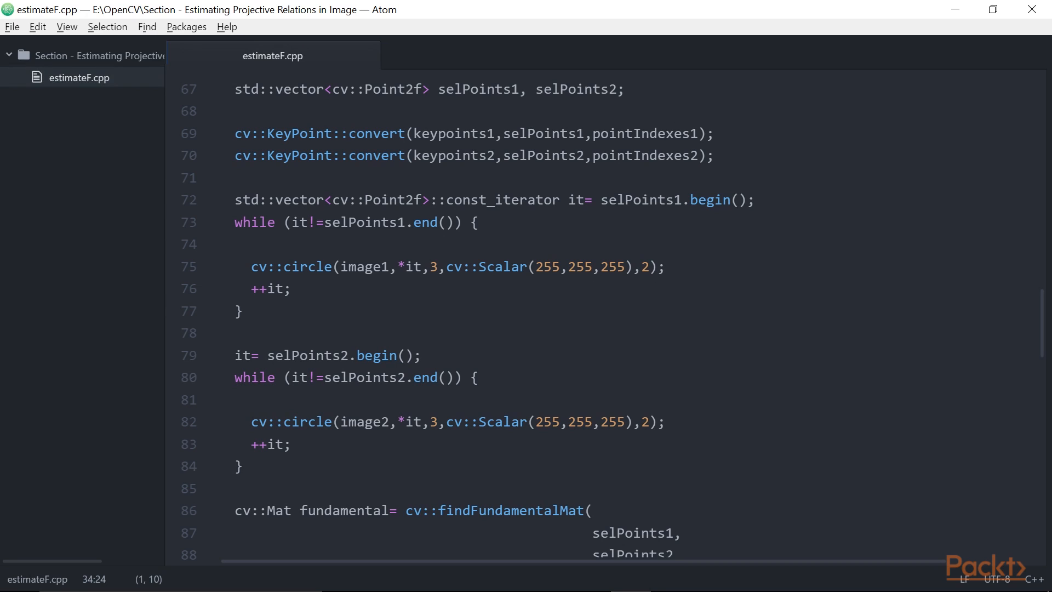
# Highlight the findFundamentalMat call in the source to review how the fundamental matrix is computed.
pyautogui.doubleClick(496, 510)
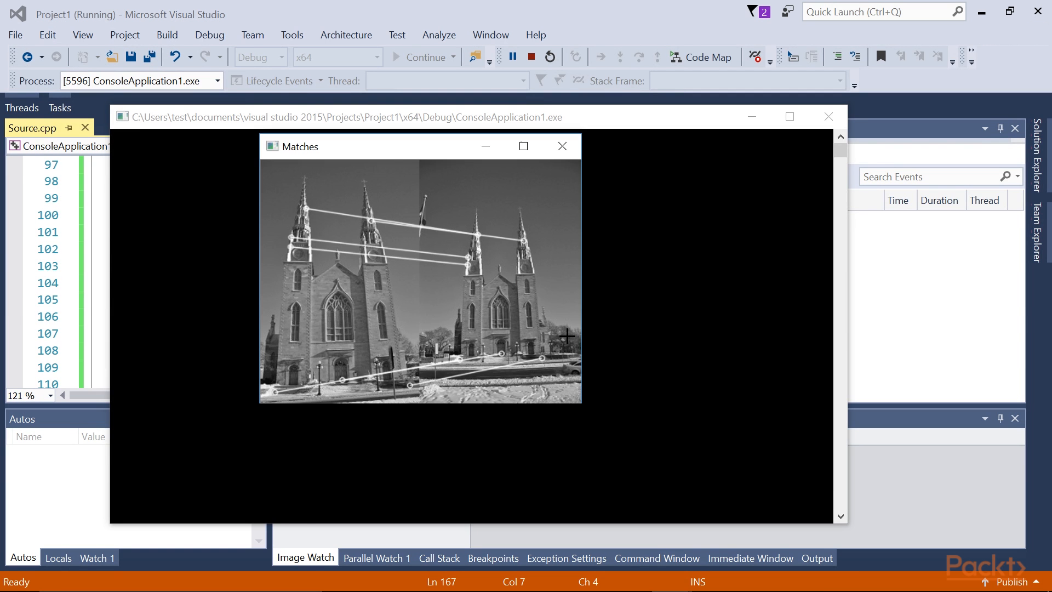
pyautogui.moveTo(478, 333)
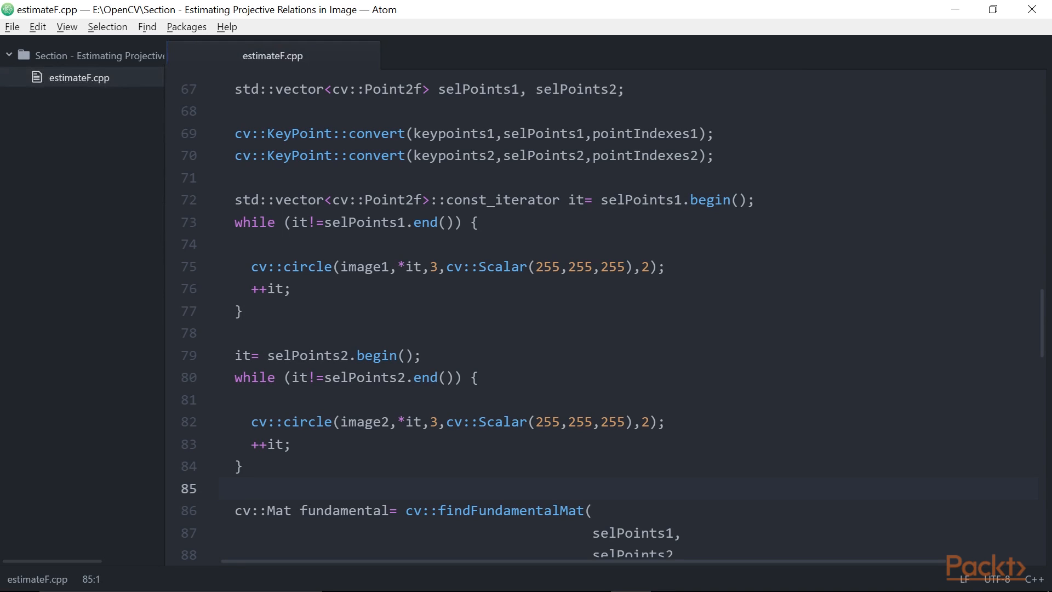
pyautogui.doubleClick(376, 199)
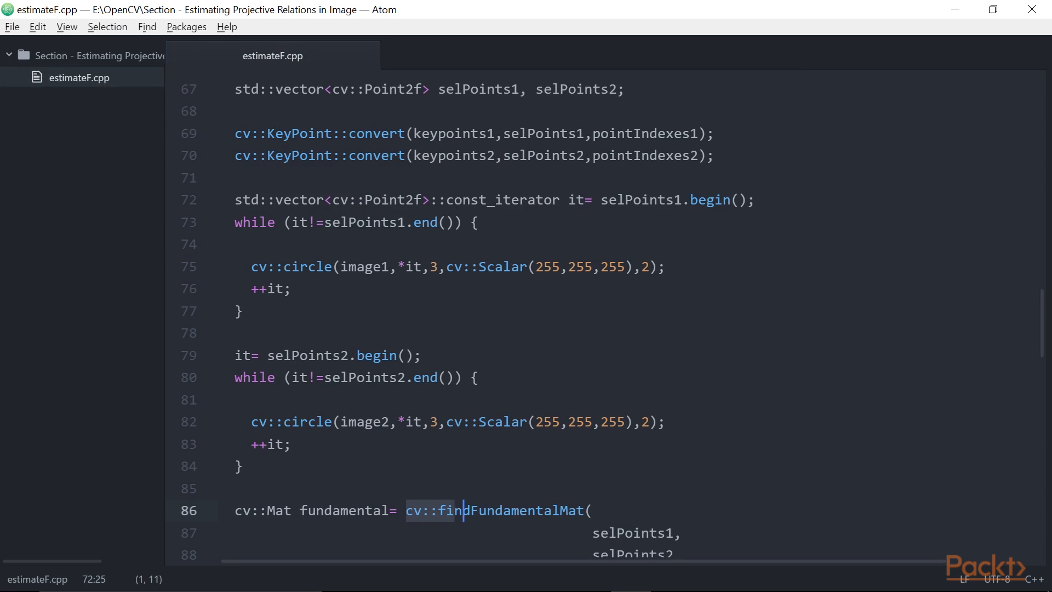
pyautogui.doubleClick(516, 509)
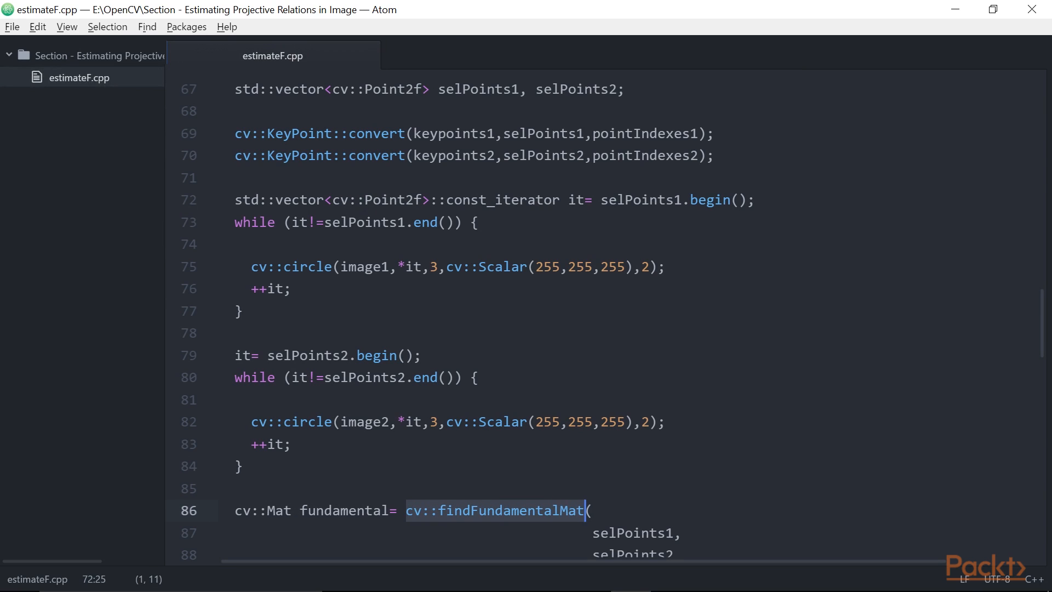
pyautogui.click(591, 509)
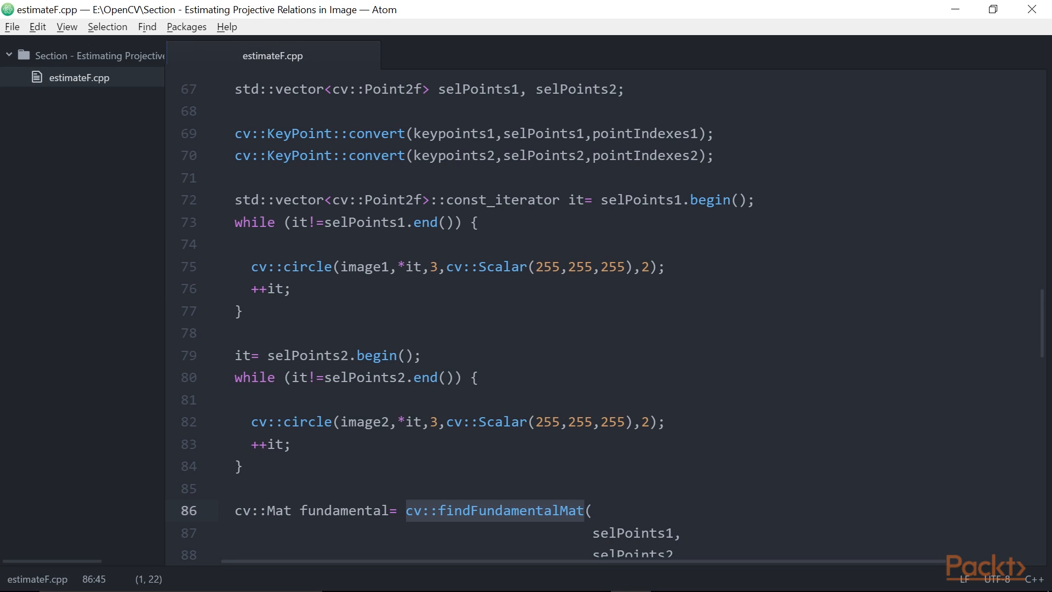
pyautogui.click(695, 133)
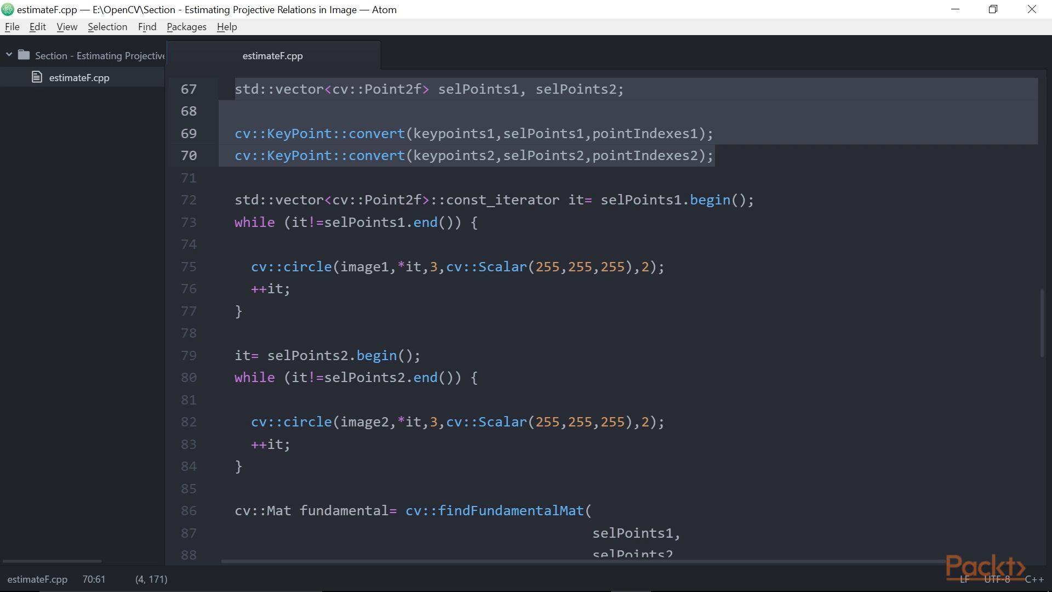
# Point out the selPoints2 vector declaration and its use as an argument to findFundamentalMat.
pyautogui.doubleClick(477, 89)
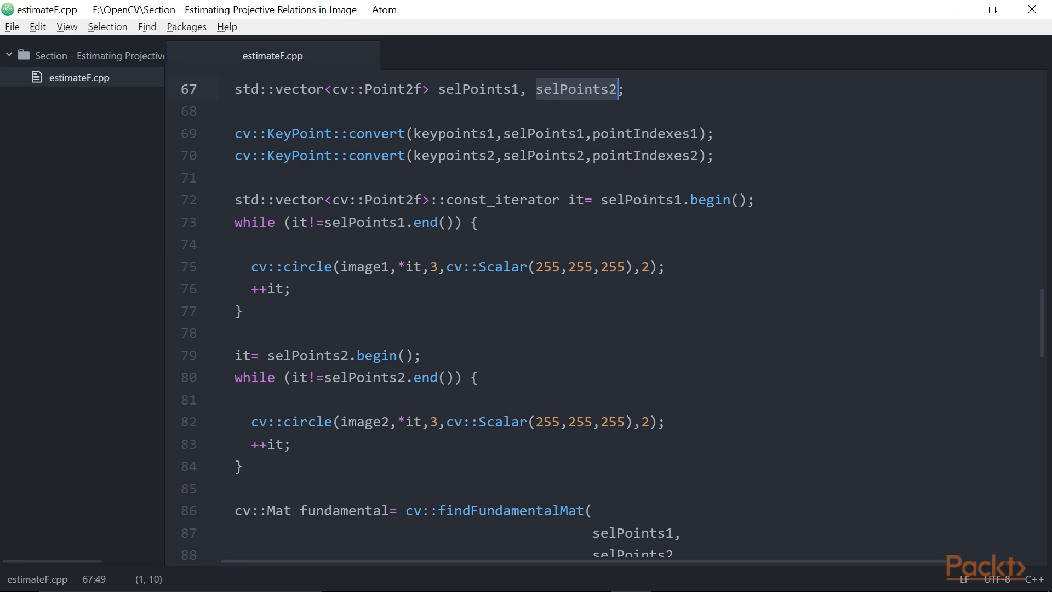
pyautogui.doubleClick(647, 133)
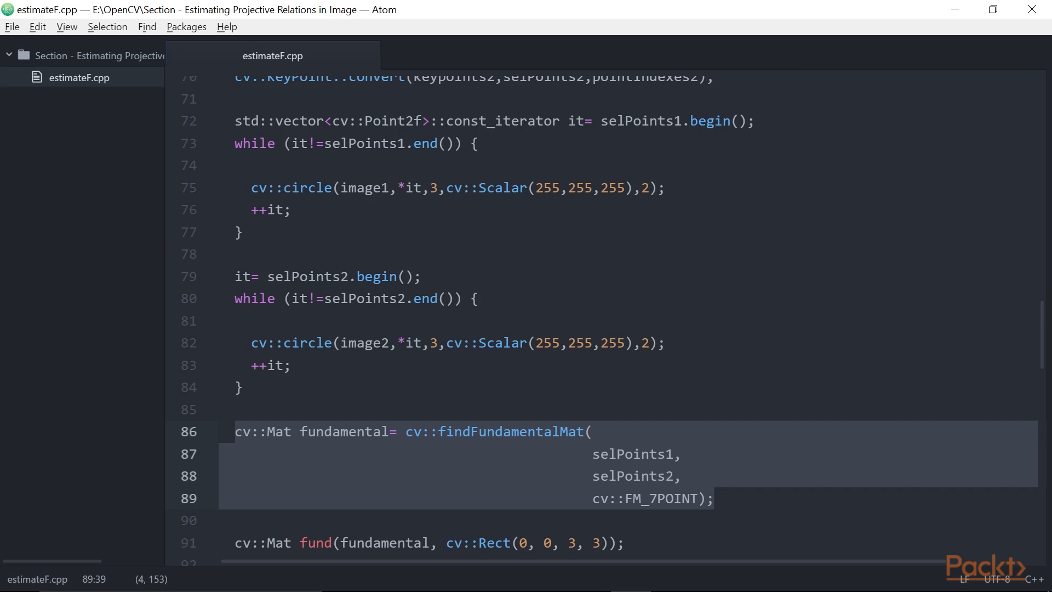
pyautogui.click(715, 499)
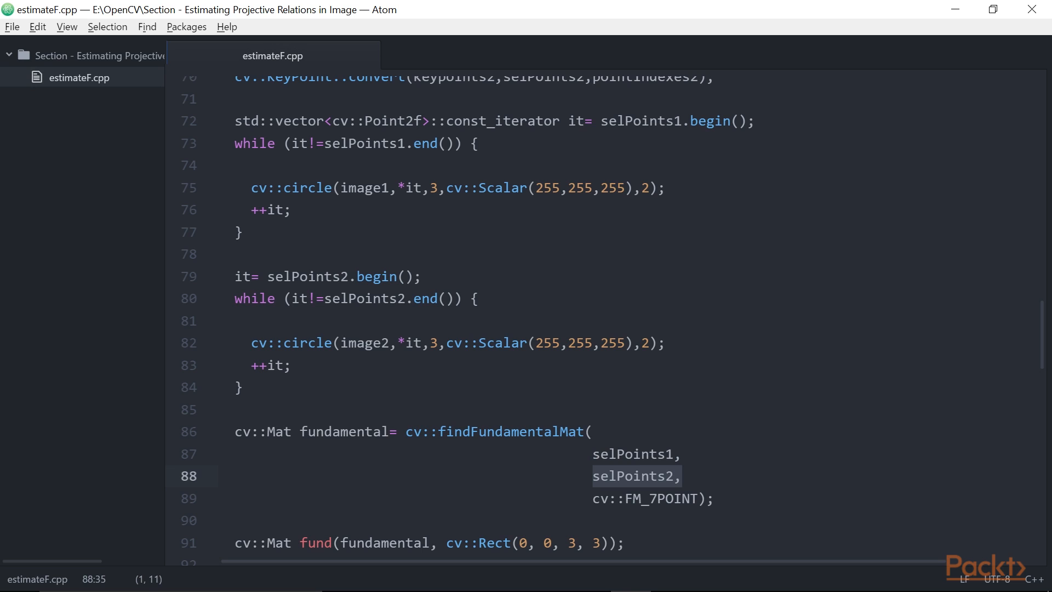
pyautogui.click(683, 475)
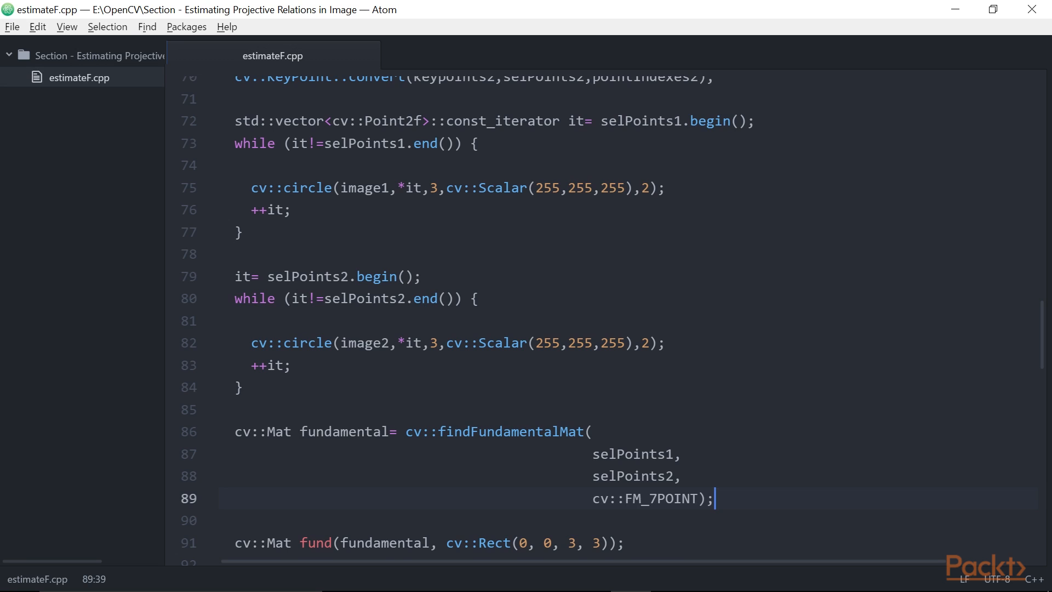
# Review the epipolar line computation block, the lines1 vector and the loop iterating over lines1.
pyautogui.scroll(-3)
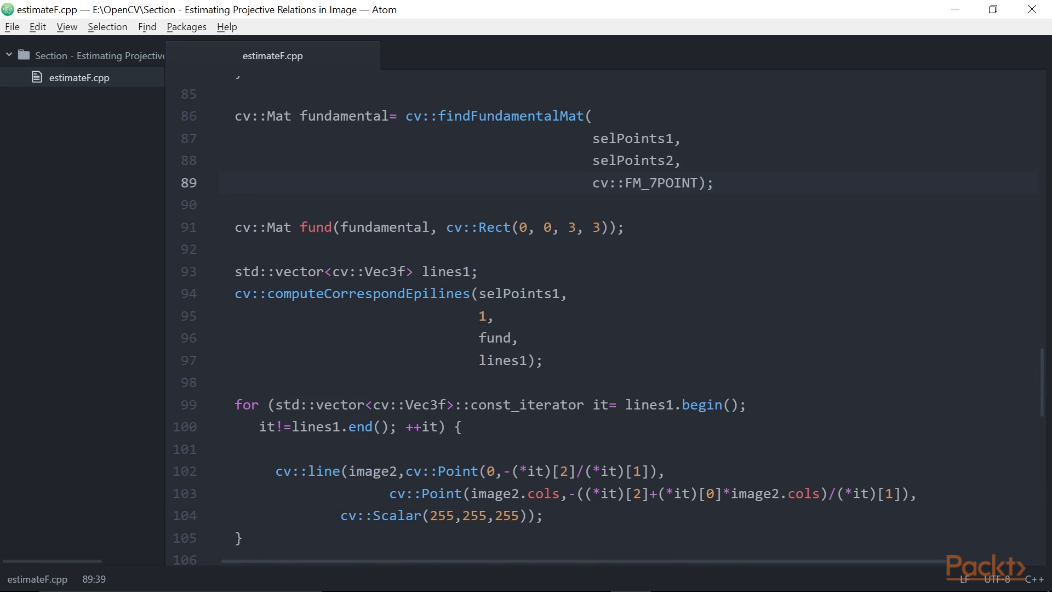
pyautogui.click(714, 183)
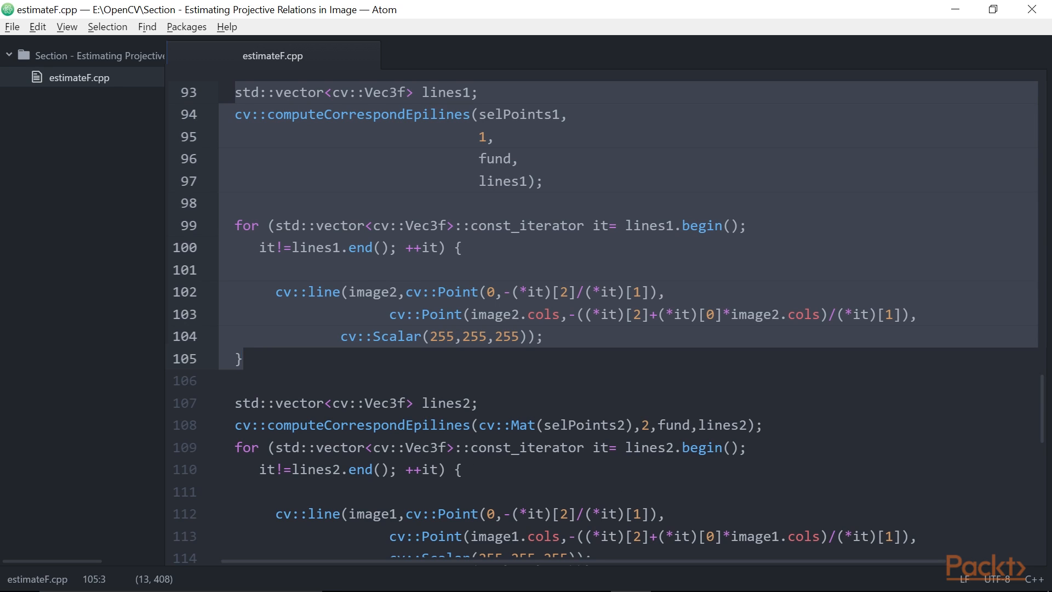
pyautogui.click(245, 360)
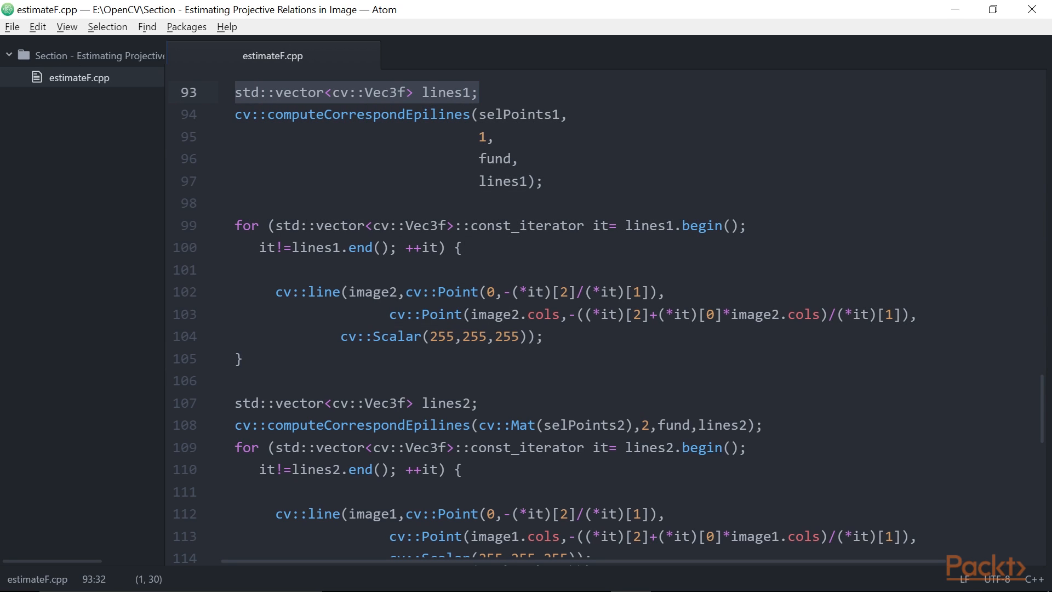
pyautogui.click(479, 92)
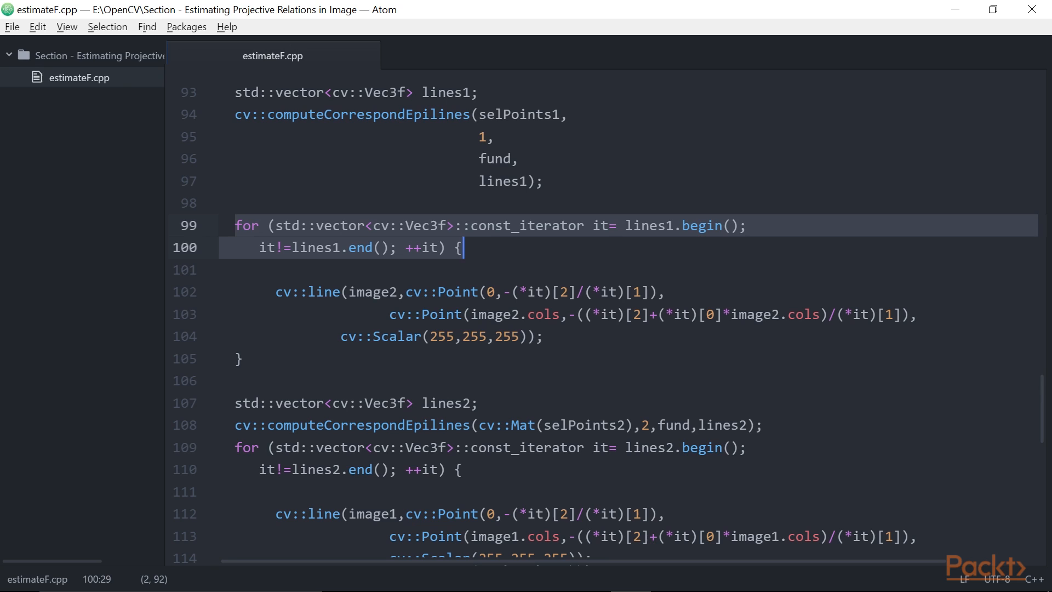
pyautogui.click(519, 314)
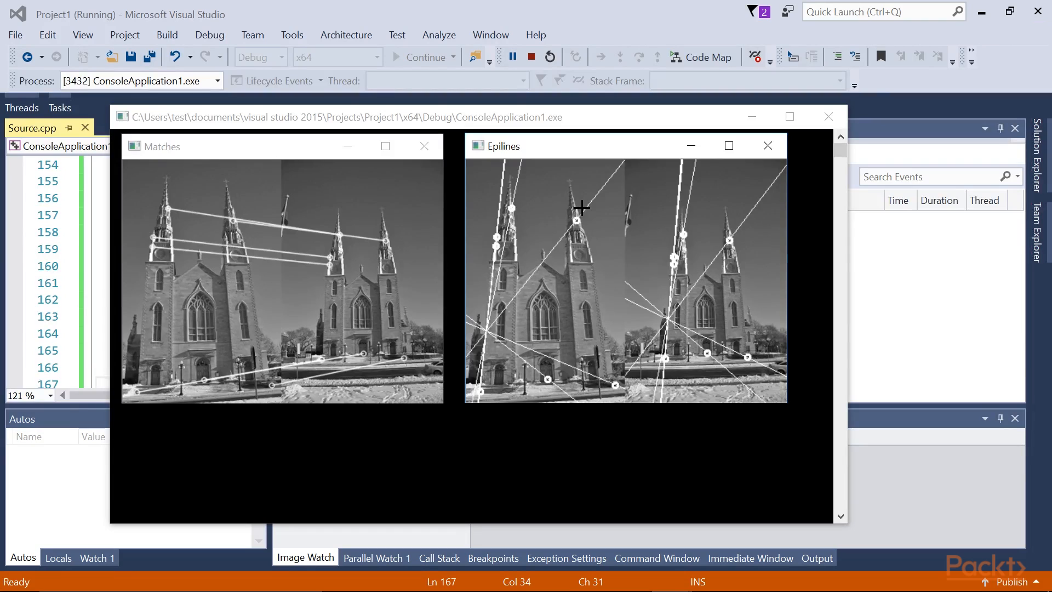
pyautogui.moveTo(289, 160)
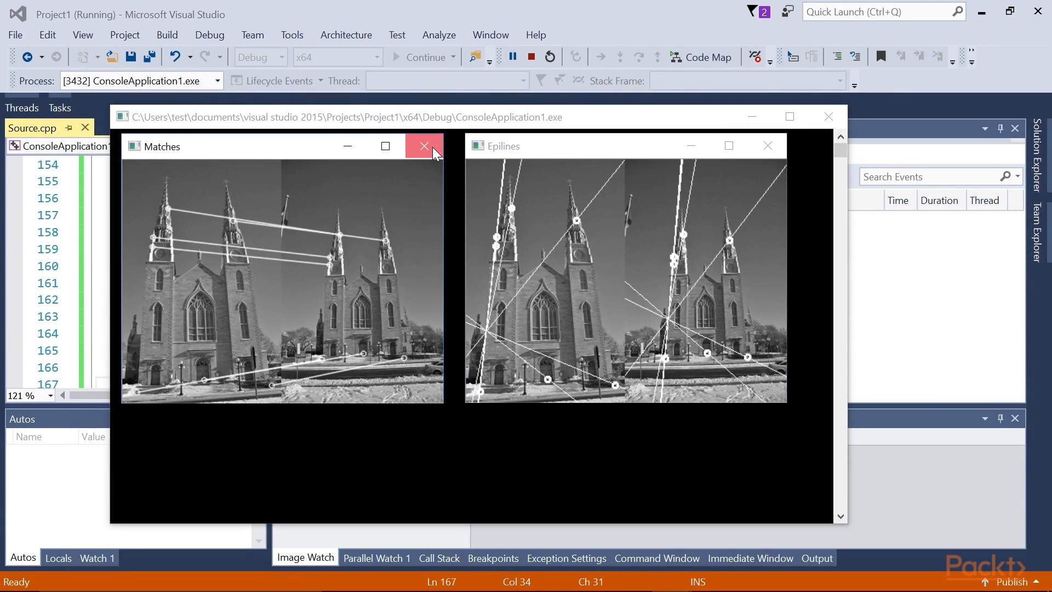
# Close the Matches result window so only the Epilines image remains open.
pyautogui.click(423, 146)
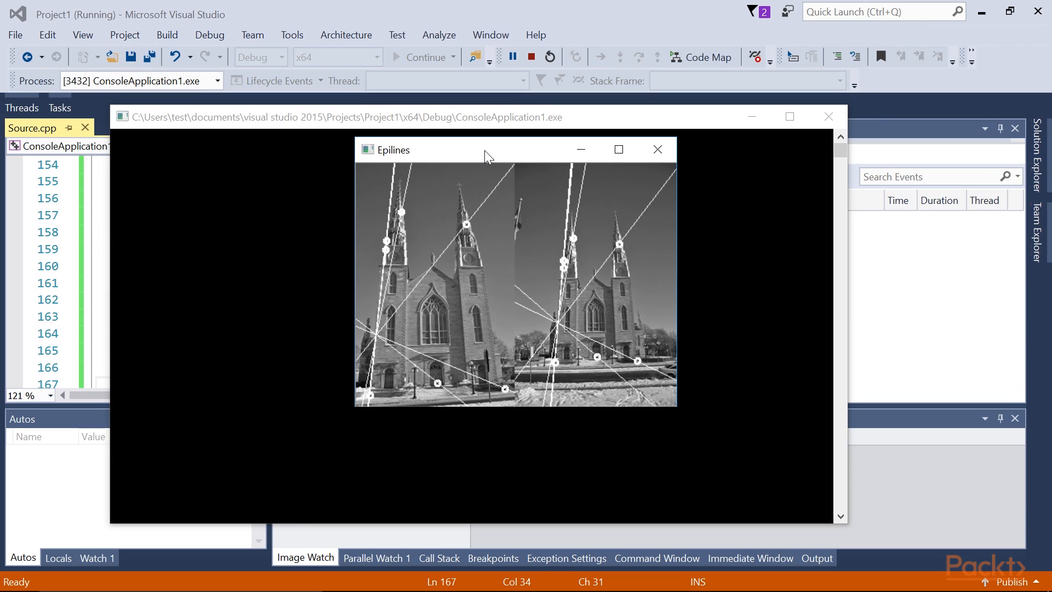
pyautogui.moveTo(697, 341)
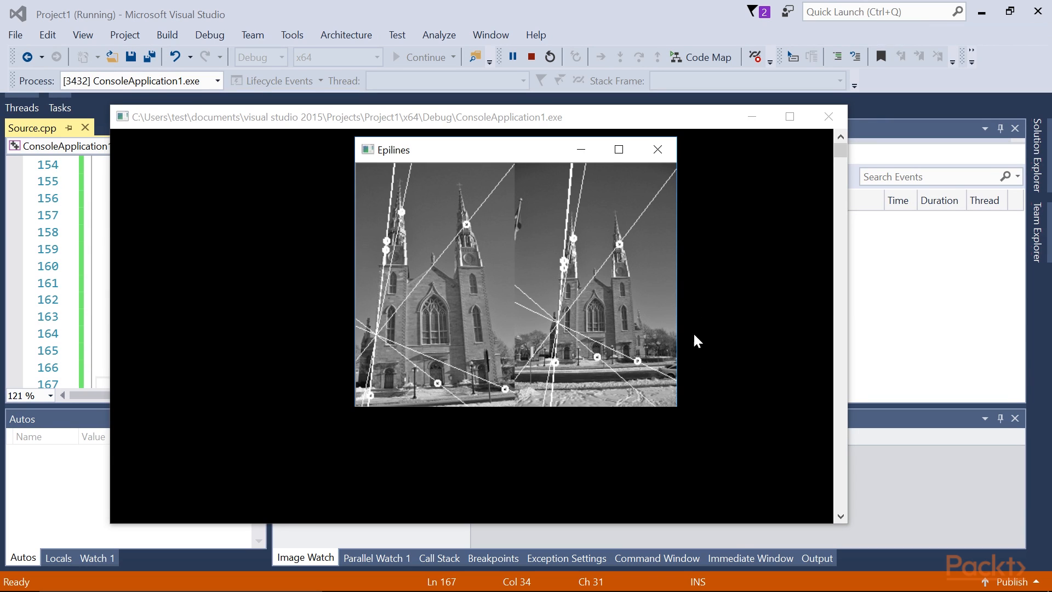